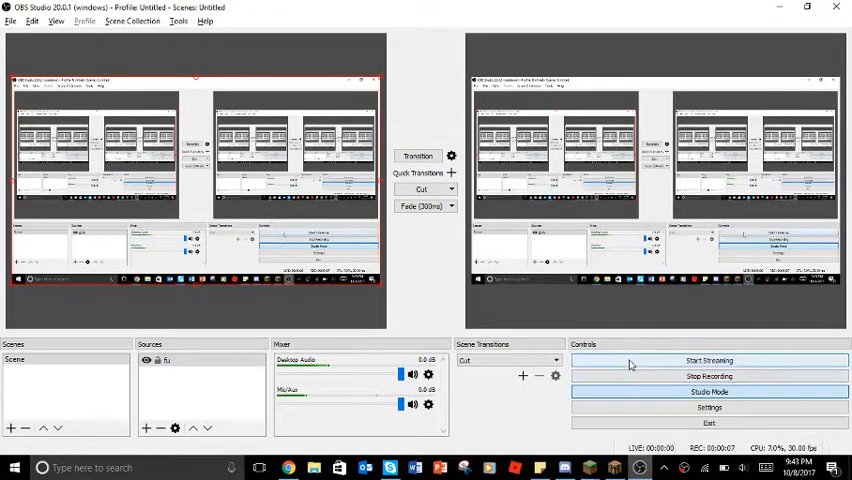
Step: Toggle OBS streaming on and off, then turn the camera on in the Skype group call
left_click(708, 360)
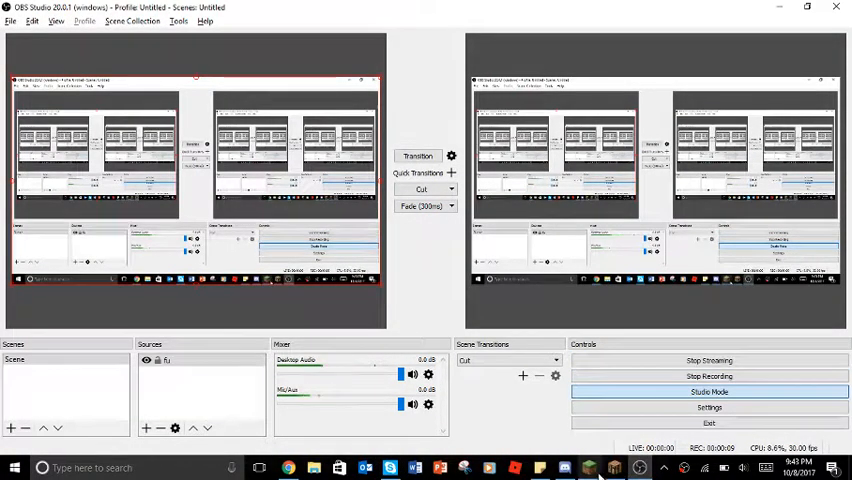
left_click(708, 360)
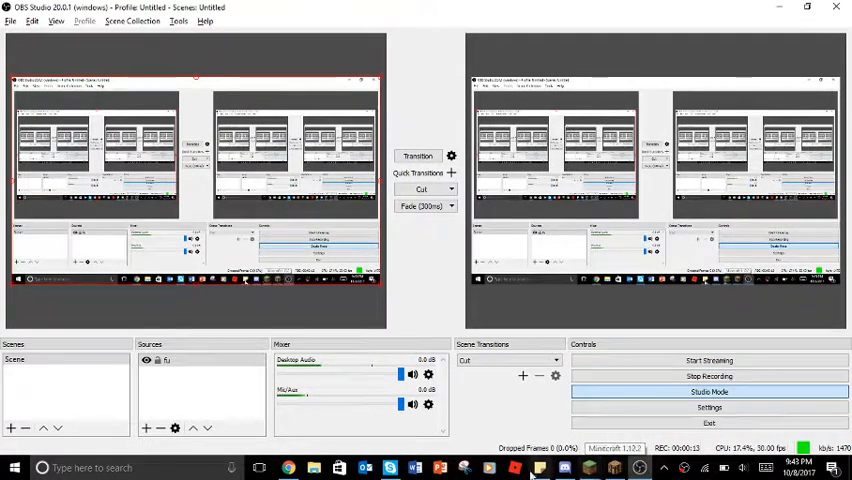
left_click(396, 468)
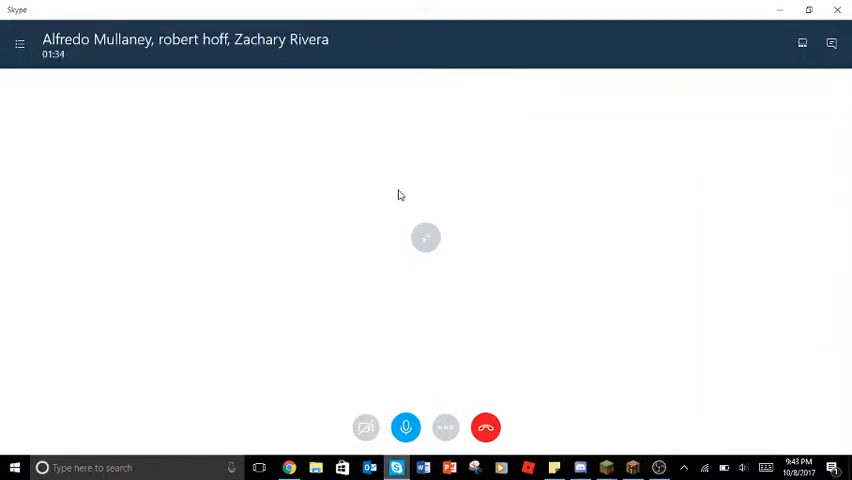
left_click(366, 428)
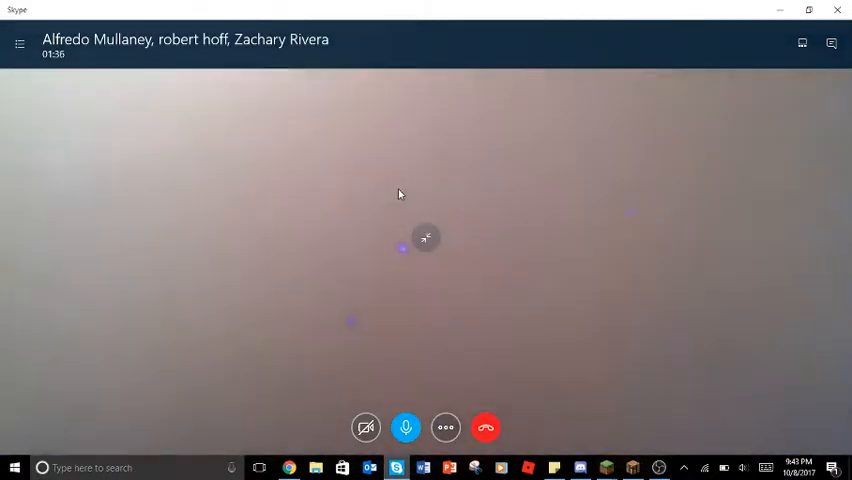
mouse_move(480, 264)
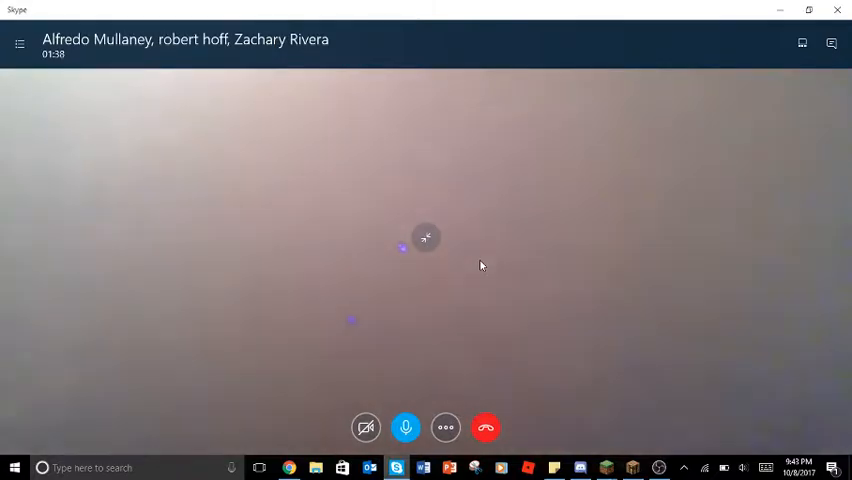